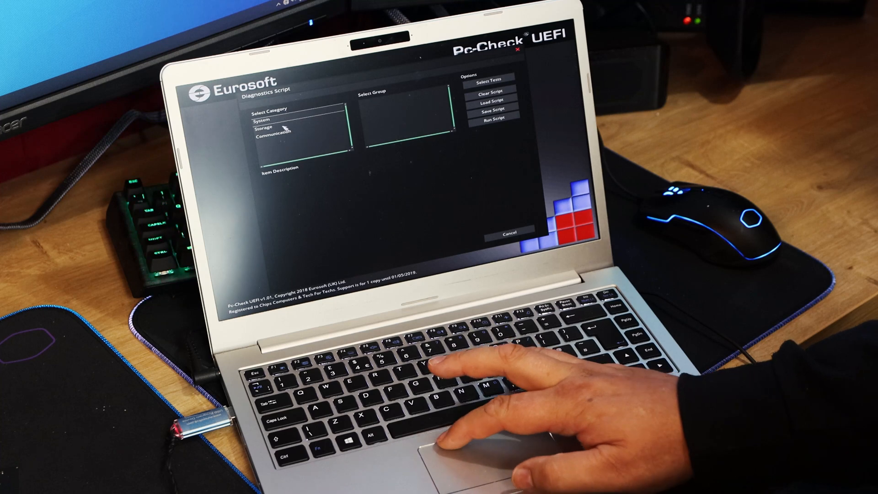
- Choose the Memory group under the System category to list its tests
left_click(261, 120)
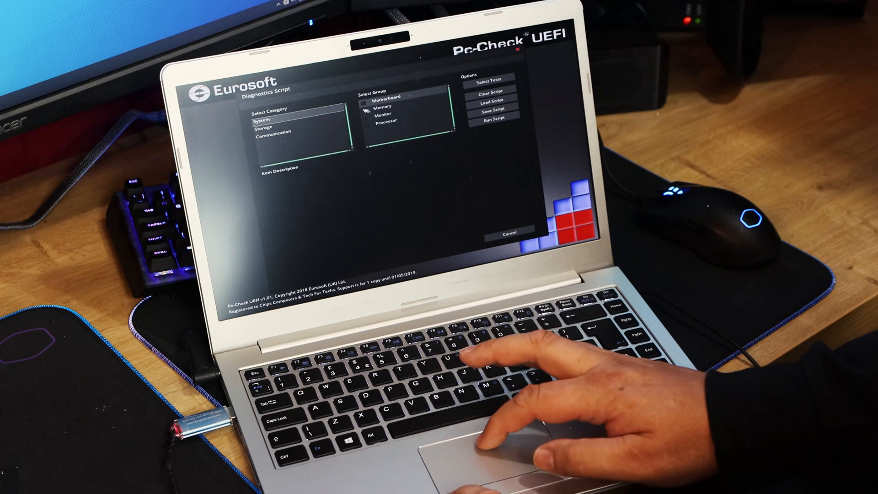
left_click(385, 104)
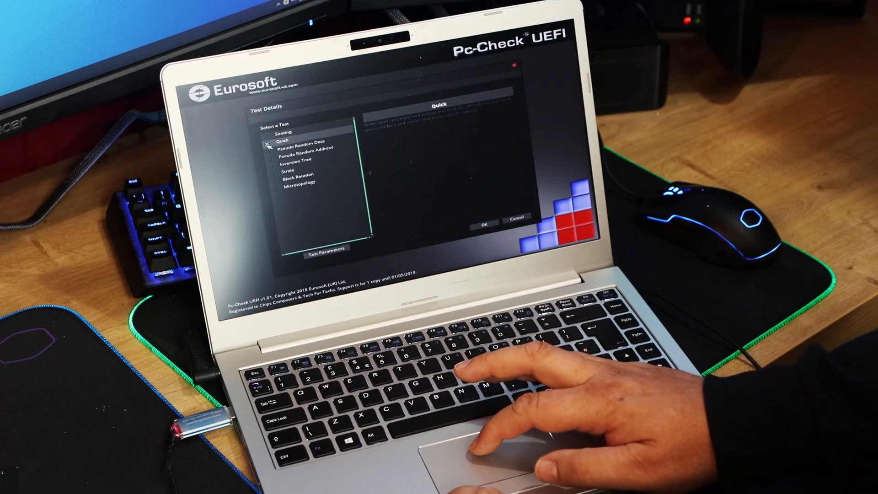
- Tick the Quick test and the other memory tests, then bring up their Test Parameters
left_click(283, 131)
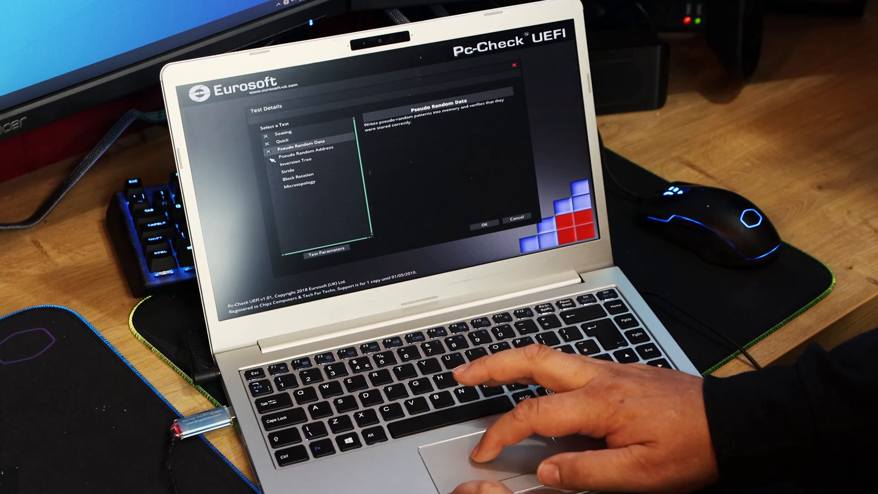
left_click(296, 163)
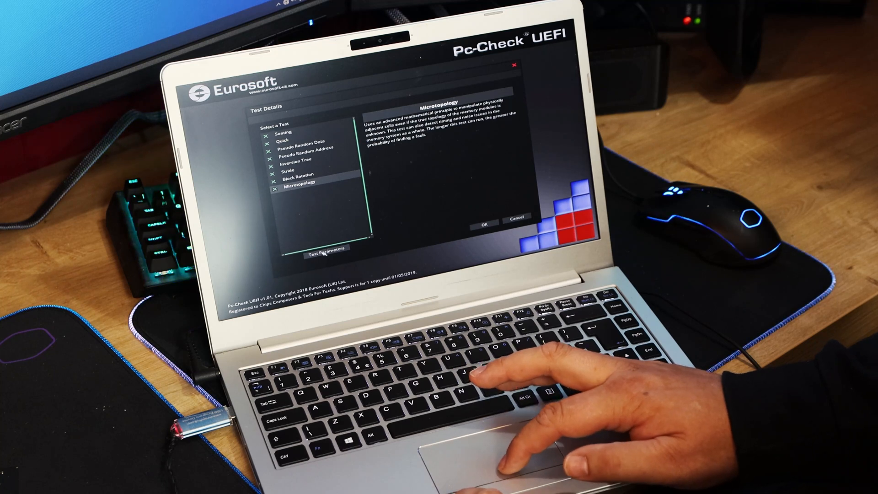
left_click(325, 248)
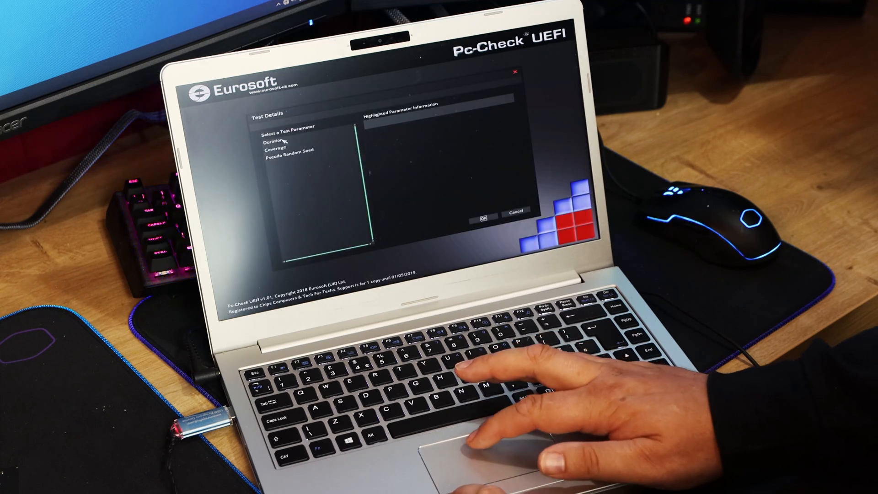
- Set the Duration parameter's hours value by entering 81
left_click(274, 140)
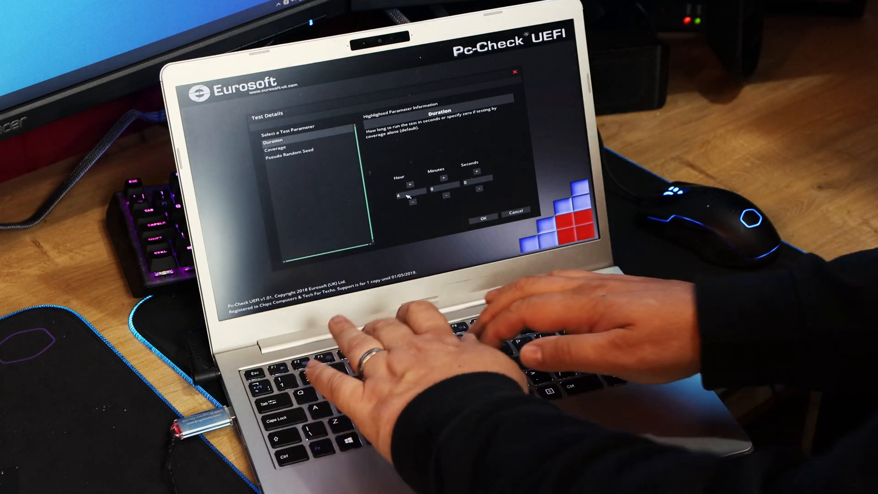
type("81")
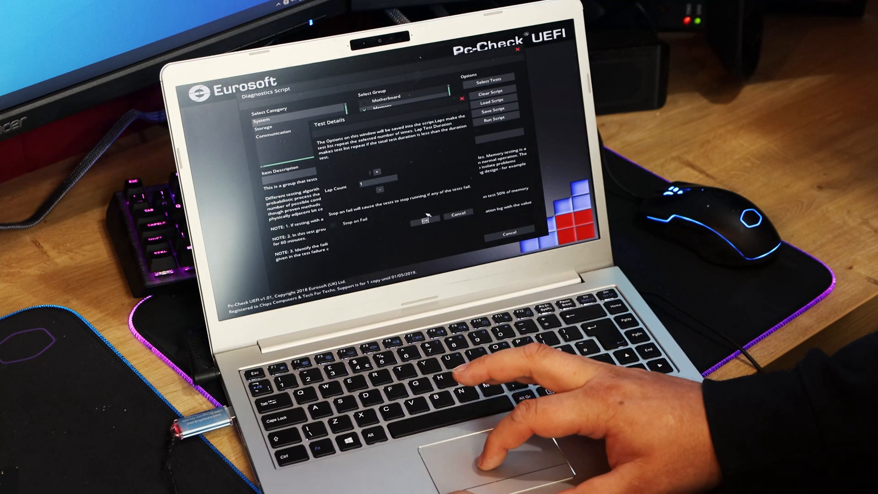
- Accept the lap count and stop-on-fail options and start the memory script
left_click(424, 218)
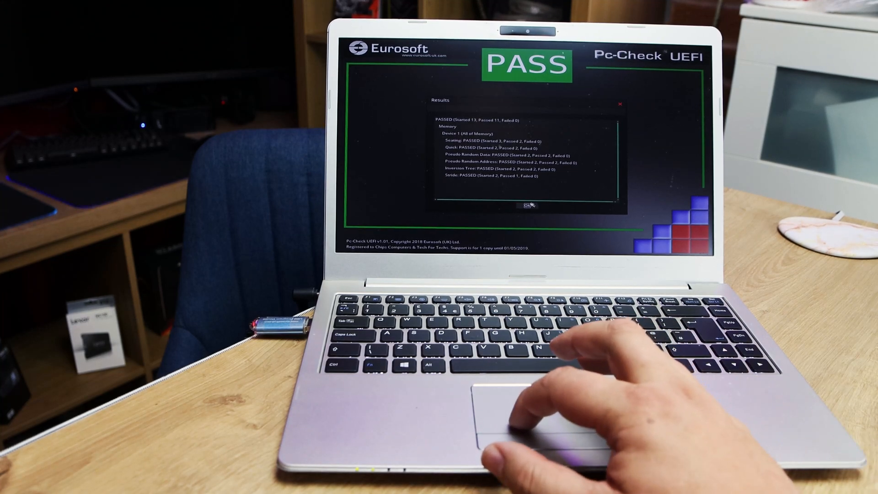
- Close the PASS results window after reviewing the passed memory tests
left_click(526, 206)
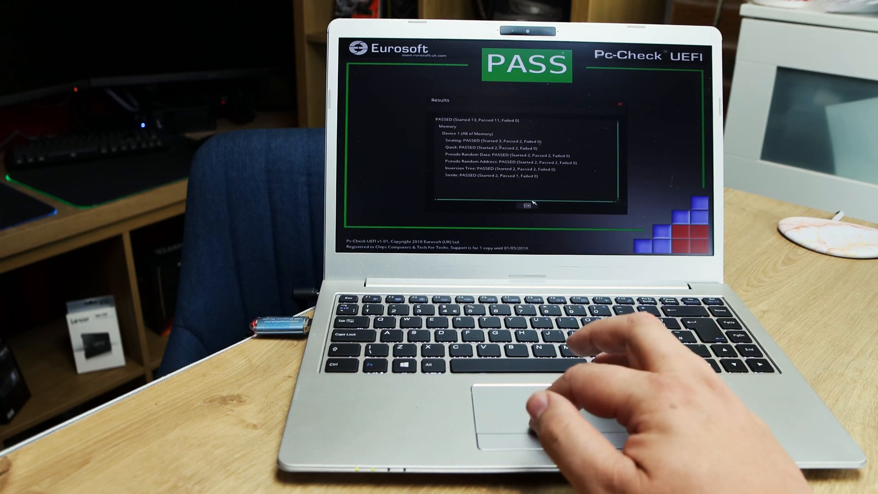
left_click(523, 207)
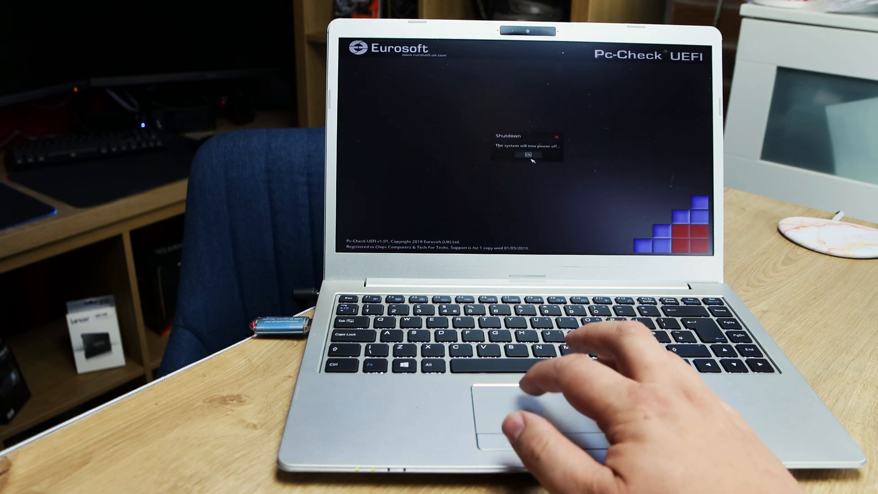
- Acknowledge the shutdown notice so the system powers off
left_click(528, 154)
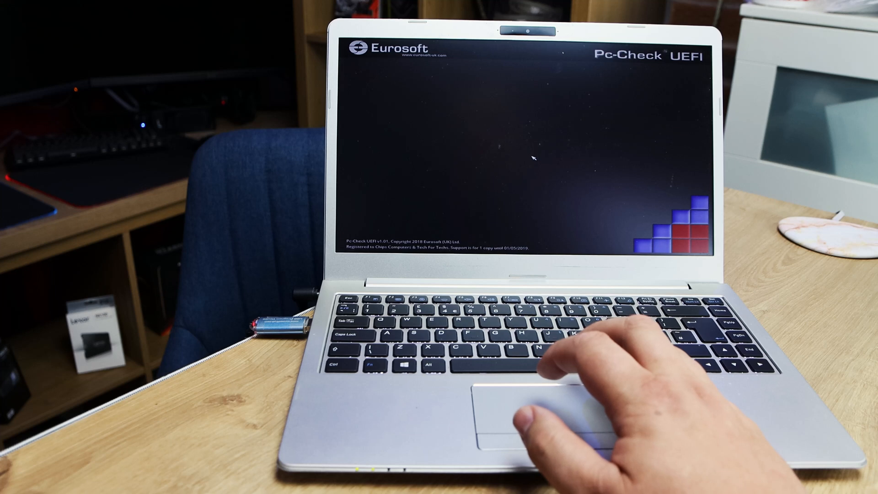